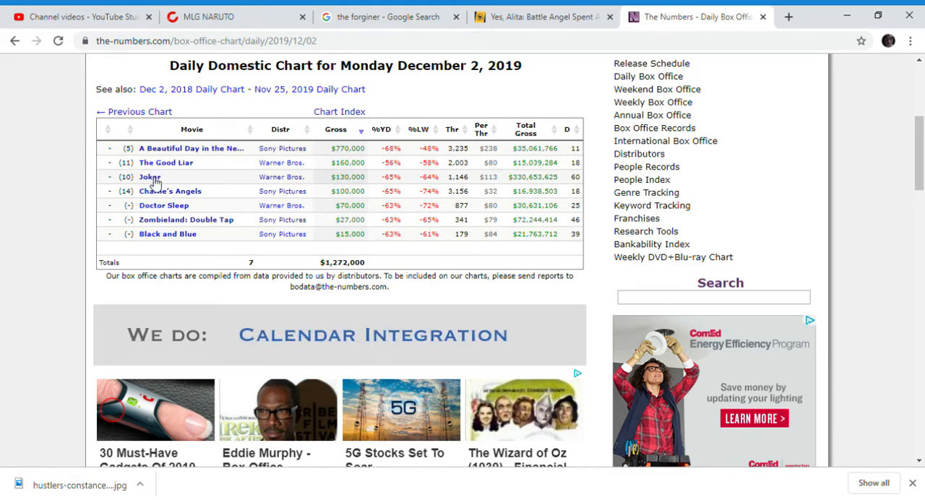
# Step: Review Joker (2019)'s weekend and daily box office tables, highlighting percentage change figures such as Oct 21
pyautogui.click(151, 176)
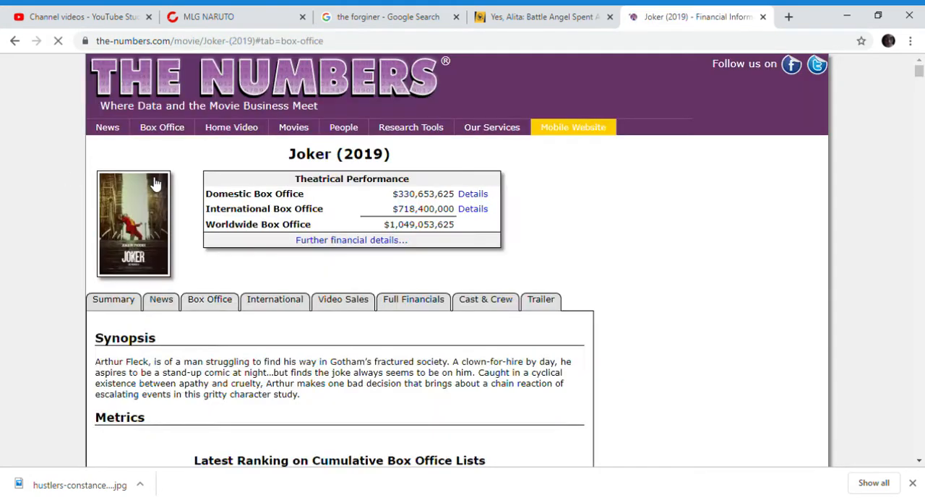
pyautogui.scroll(-3)
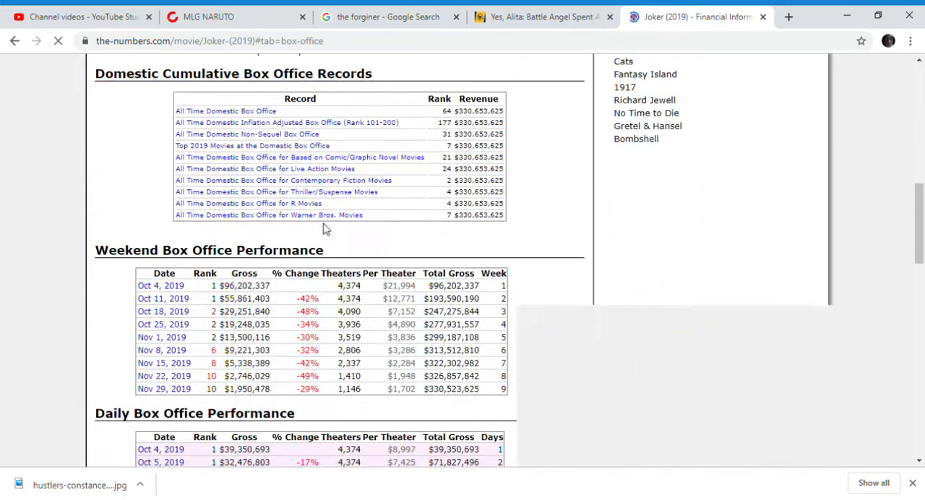
pyautogui.scroll(-3)
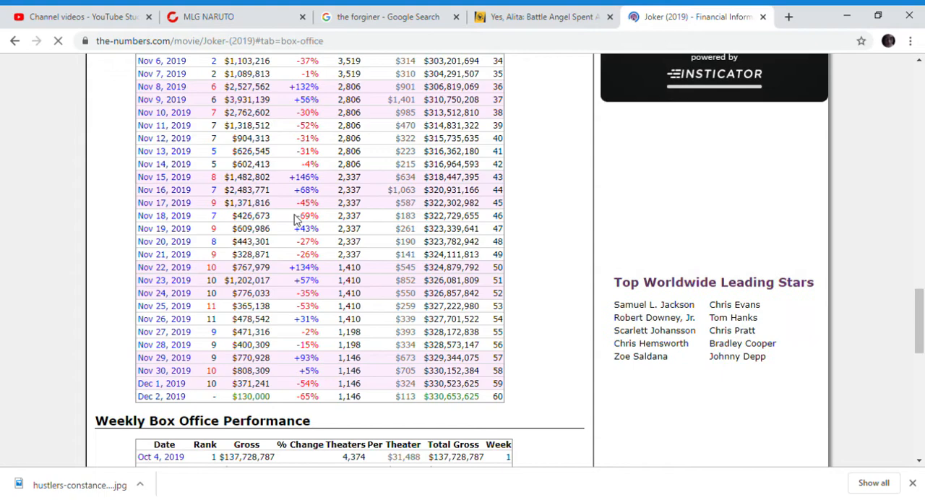
pyautogui.doubleClick(306, 216)
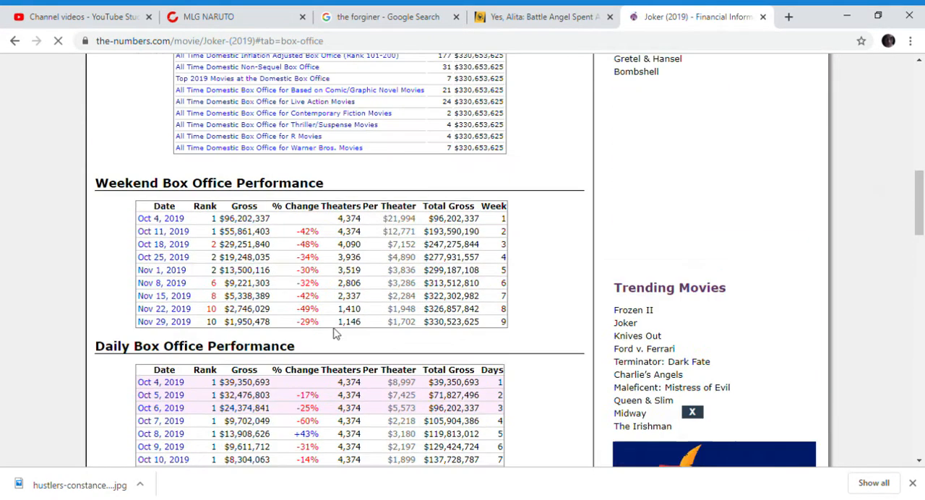
pyautogui.scroll(-3)
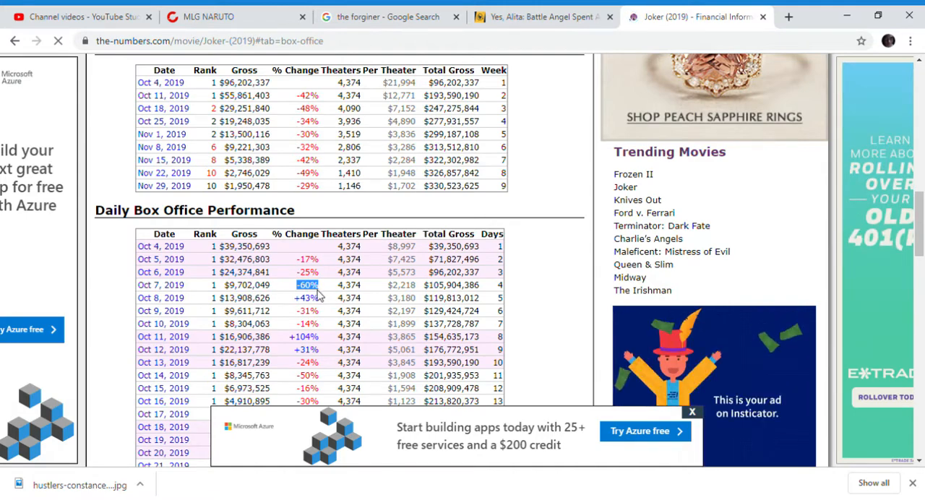
pyautogui.scroll(-3)
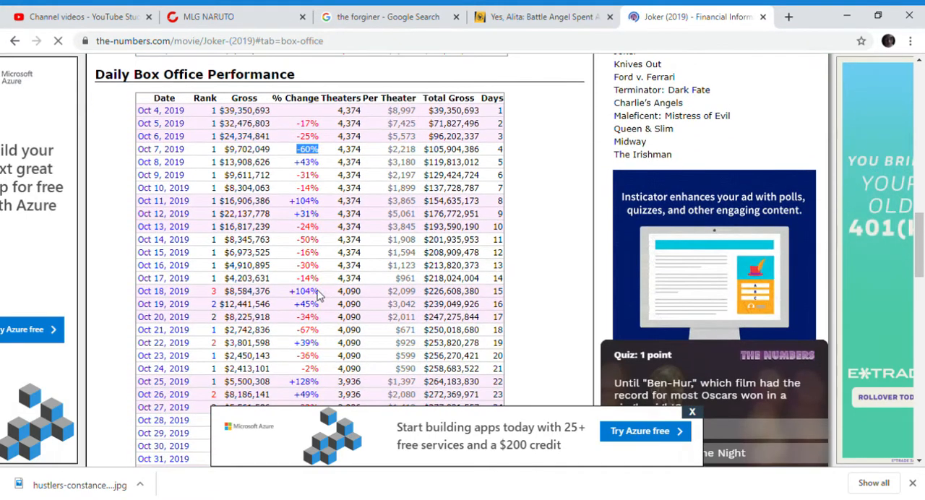
pyautogui.doubleClick(306, 330)
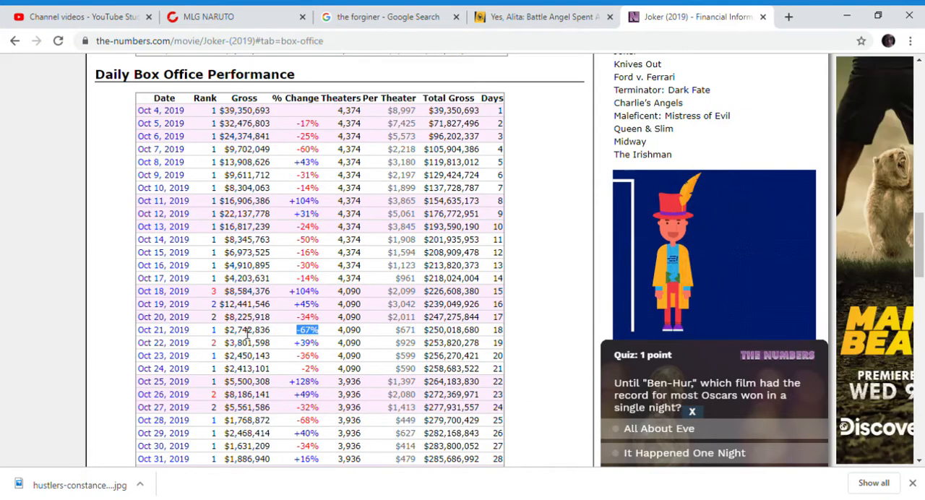
pyautogui.scroll(-3)
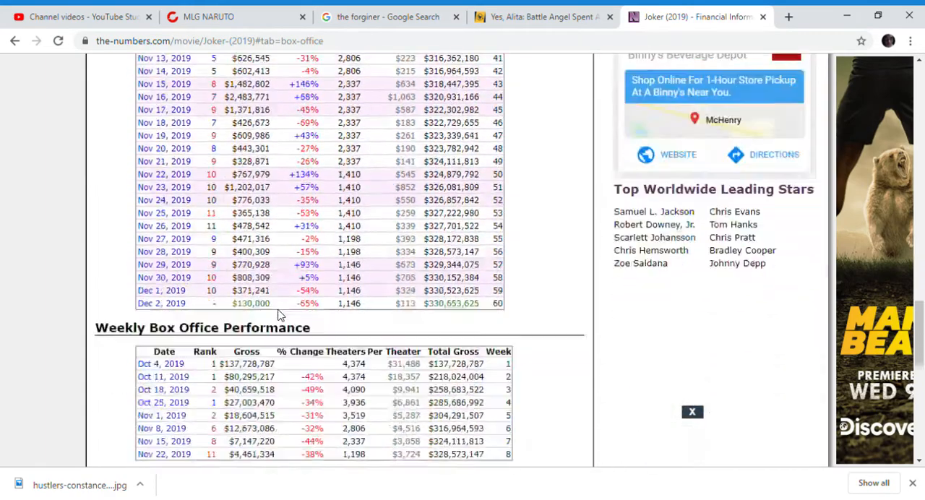
pyautogui.scroll(-3)
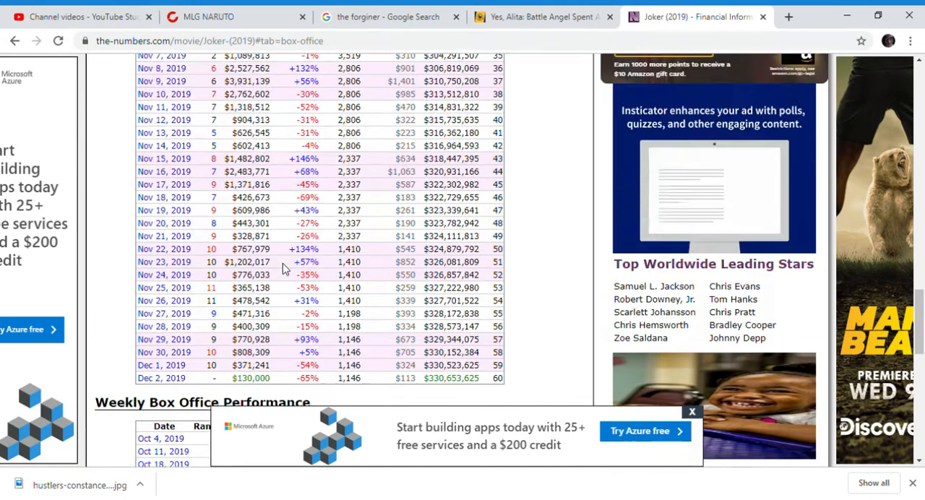
pyautogui.scroll(-3)
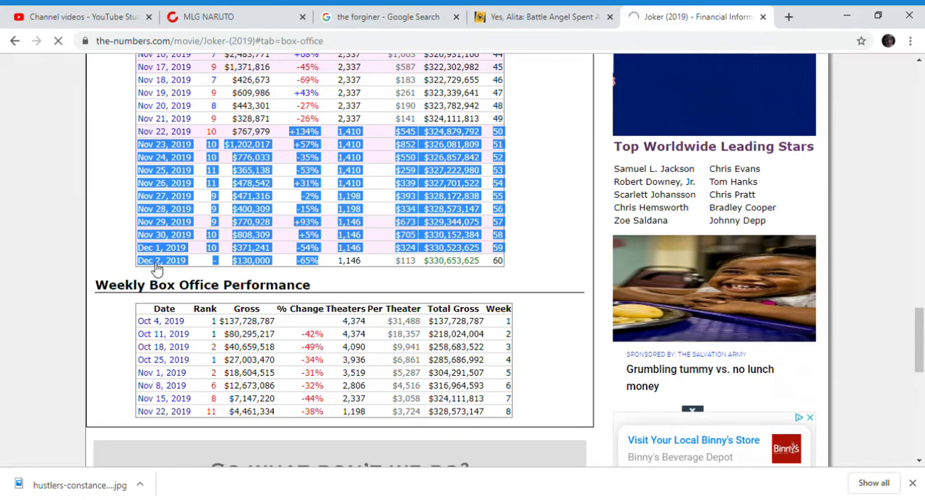
# Step: Reach Joker (2019)'s summary Comparisons section and choose 'Create your own comparison chart...'
pyautogui.click(162, 261)
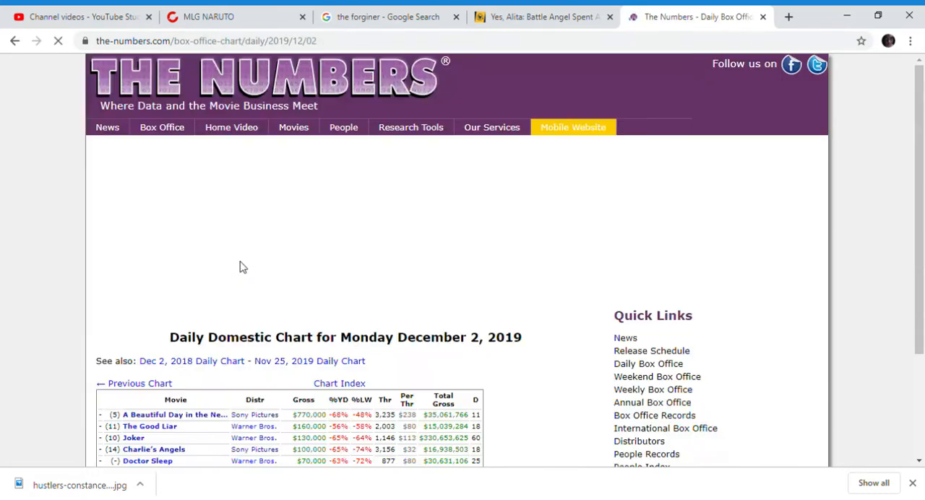
pyautogui.scroll(-3)
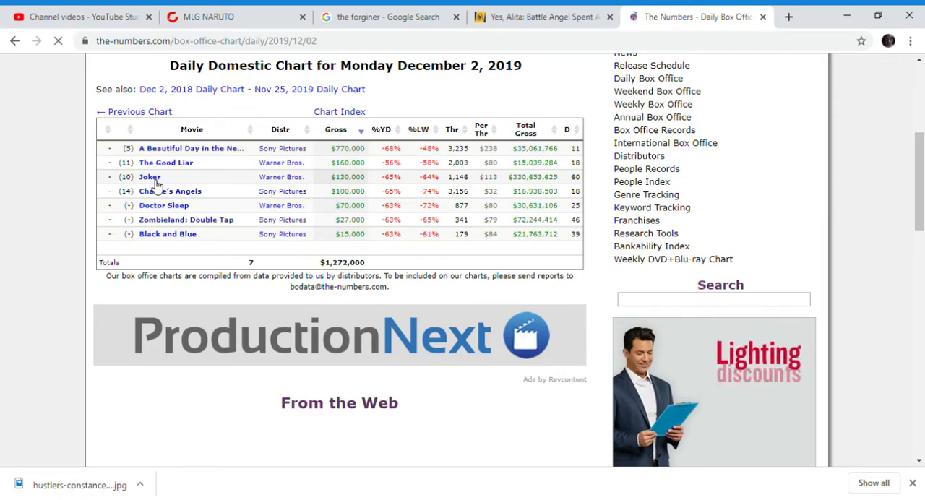
pyautogui.click(150, 177)
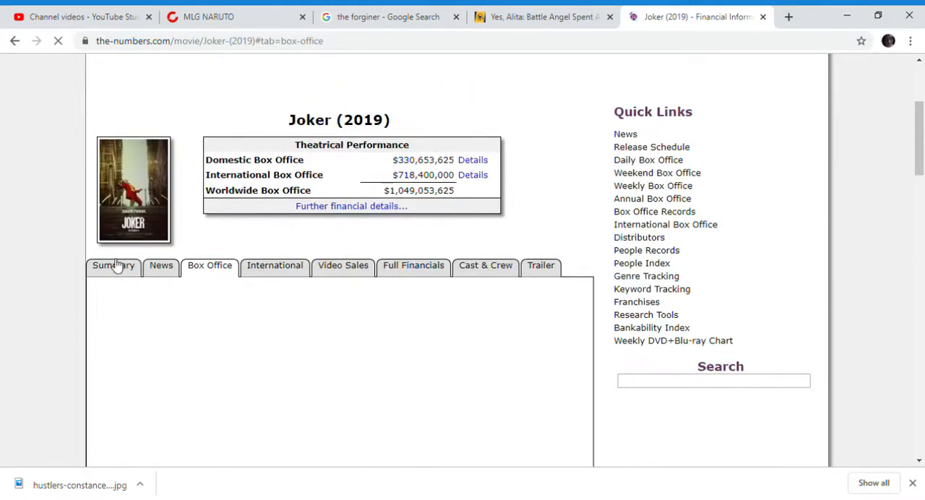
pyautogui.click(112, 266)
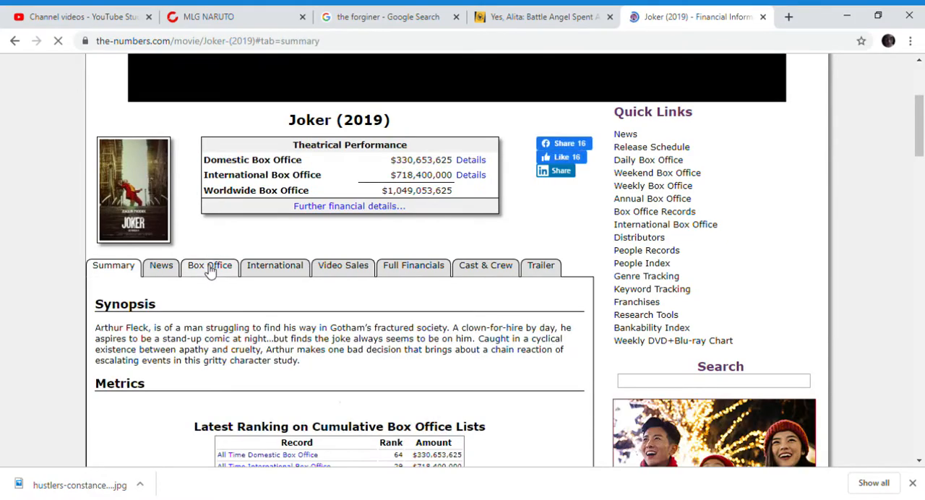
pyautogui.scroll(-3)
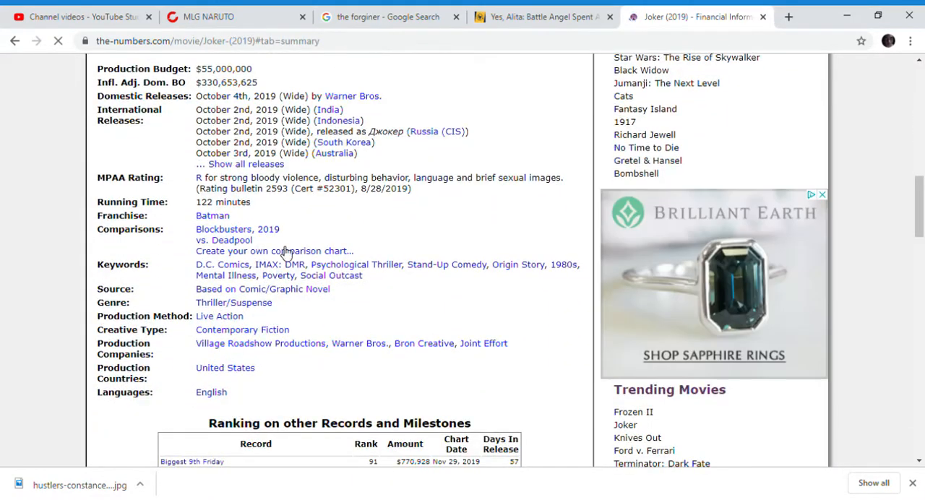
pyautogui.click(275, 251)
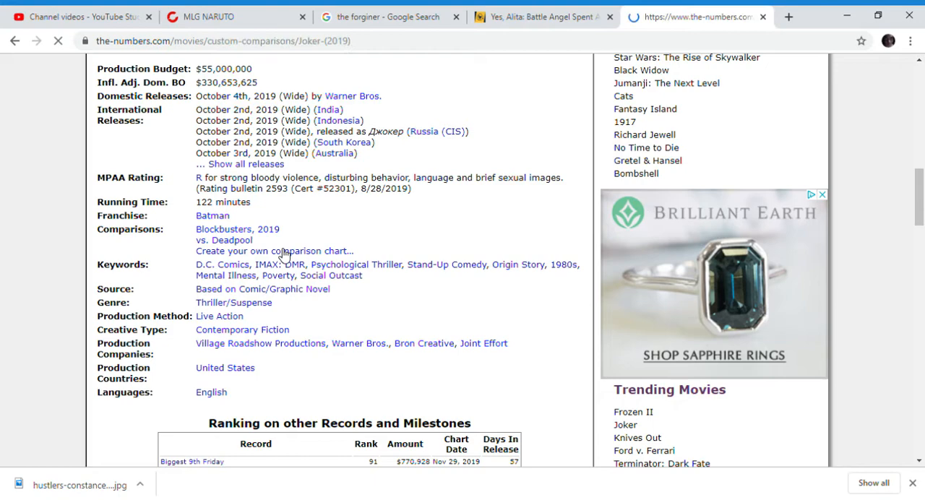
# Step: Chart Joker (2019) vs. Aquaman (2018) cumulative domestic box office from Popular comparisons
pyautogui.click(274, 251)
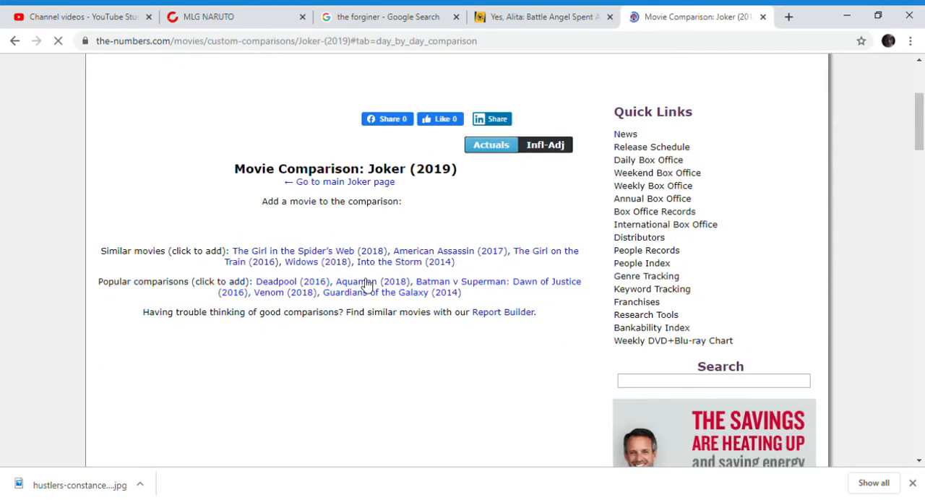
pyautogui.click(354, 281)
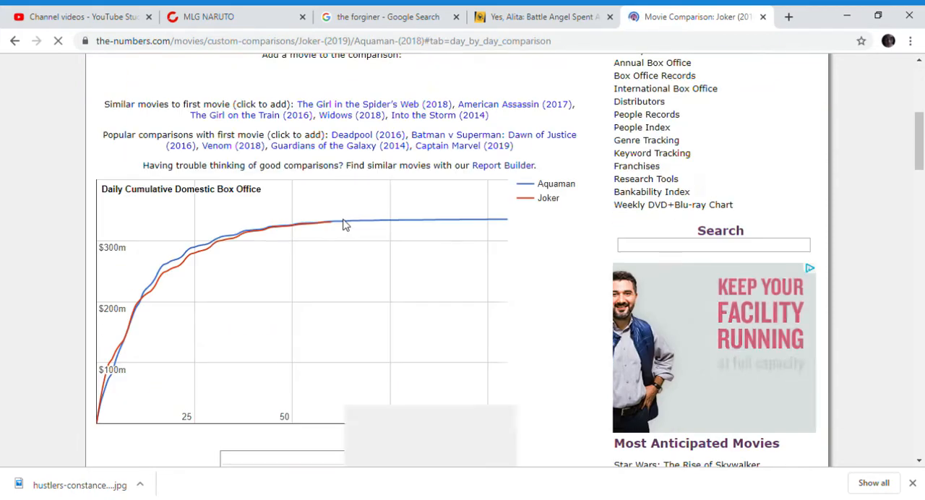
pyautogui.moveTo(326, 222)
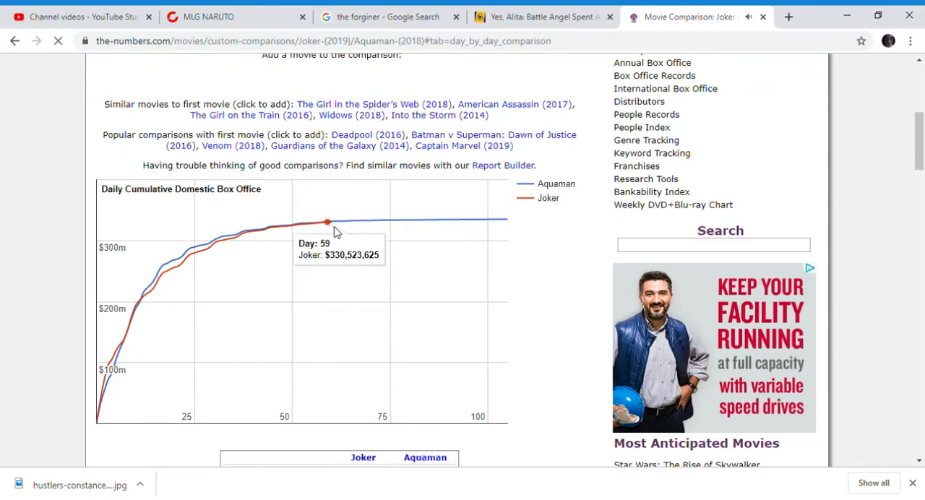
pyautogui.scroll(-3)
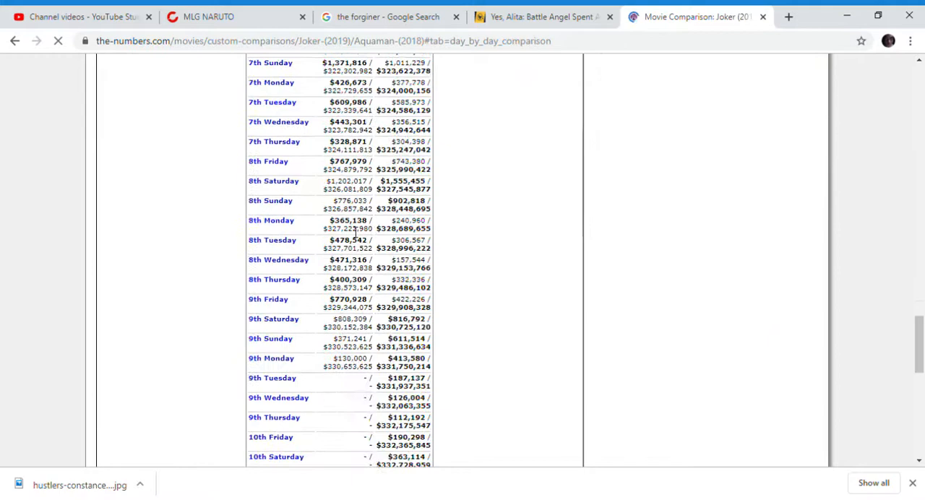
pyautogui.scroll(-3)
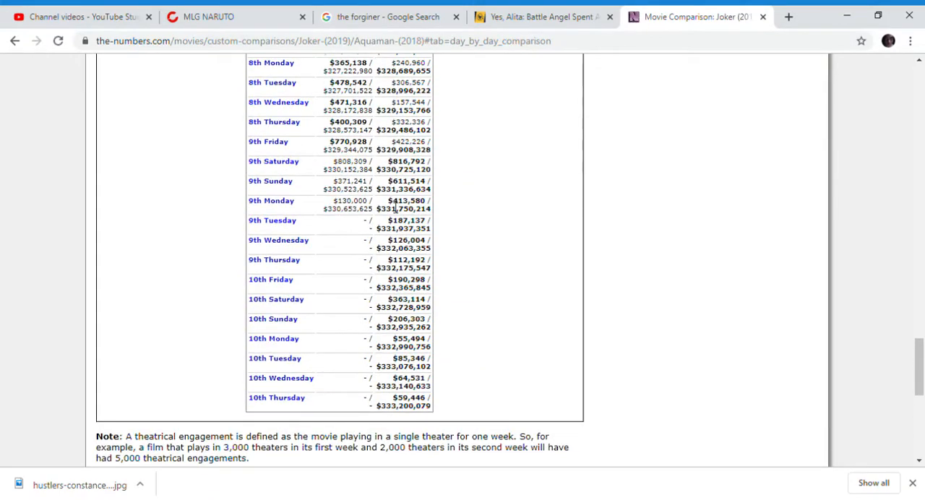
pyautogui.doubleClick(405, 200)
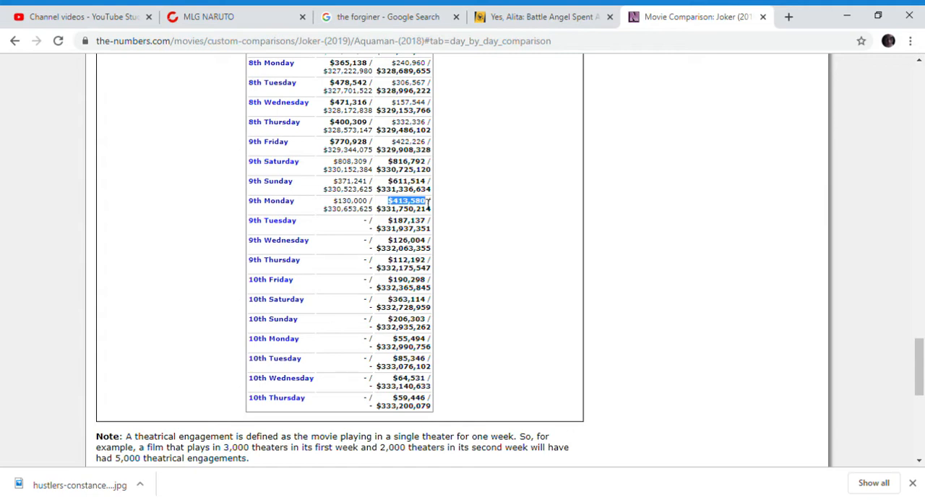
pyautogui.moveTo(405, 200); pyautogui.dragTo(427, 288)
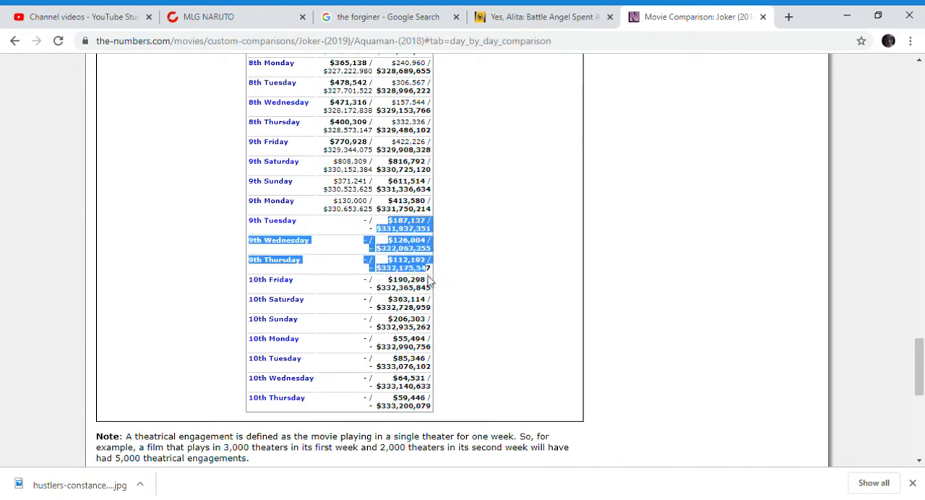
pyautogui.moveTo(412, 267); pyautogui.dragTo(426, 408)
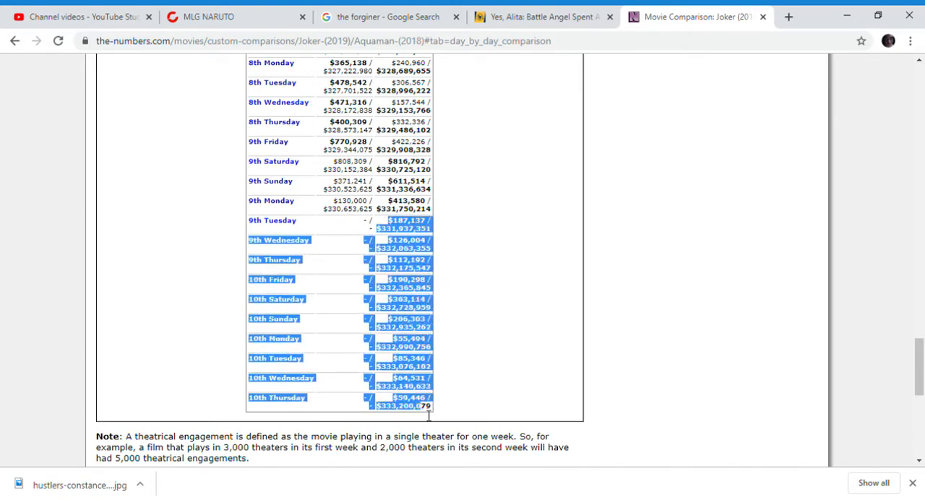
pyautogui.scroll(3)
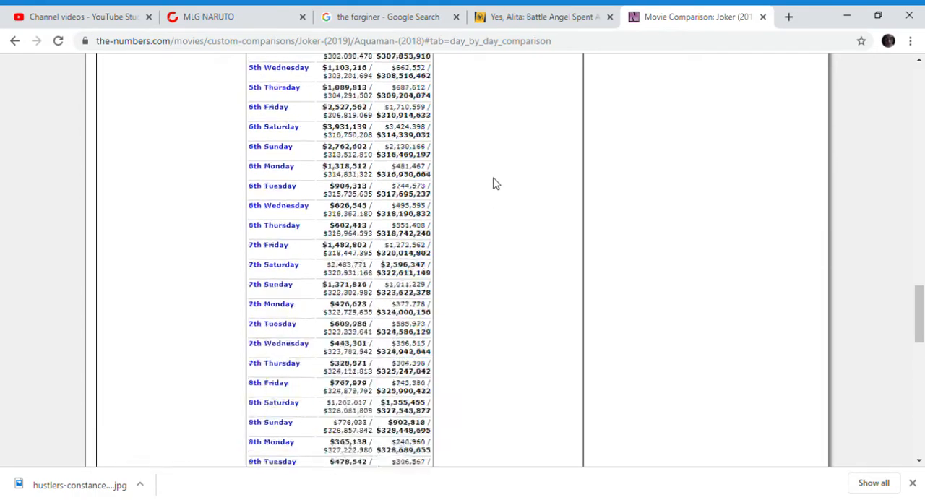
pyautogui.scroll(3)
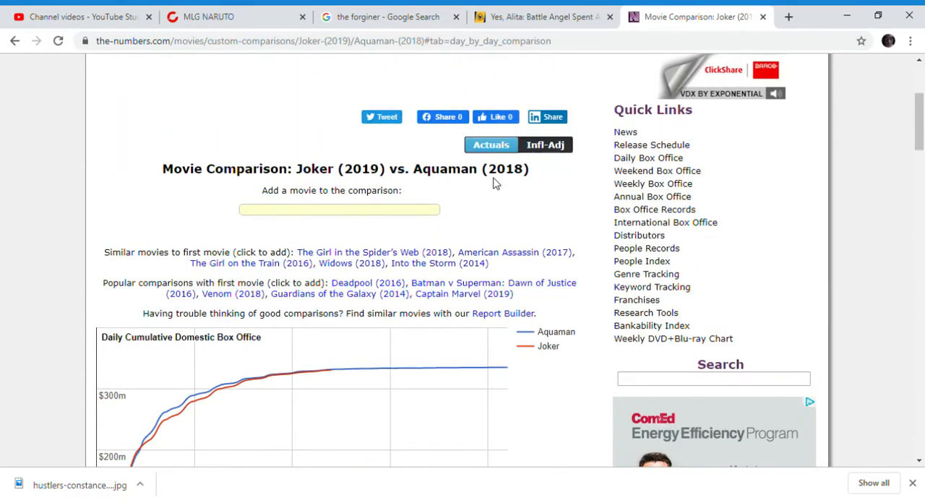
pyautogui.scroll(-3)
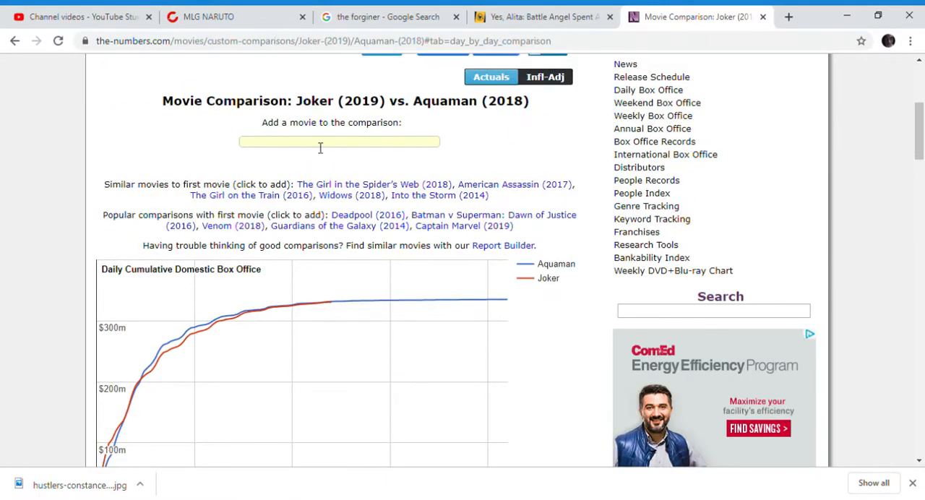
# Step: Add Alice in Wonderland (2010) via the 'alice' search to the Joker vs. Aquaman comparison
pyautogui.write('a')
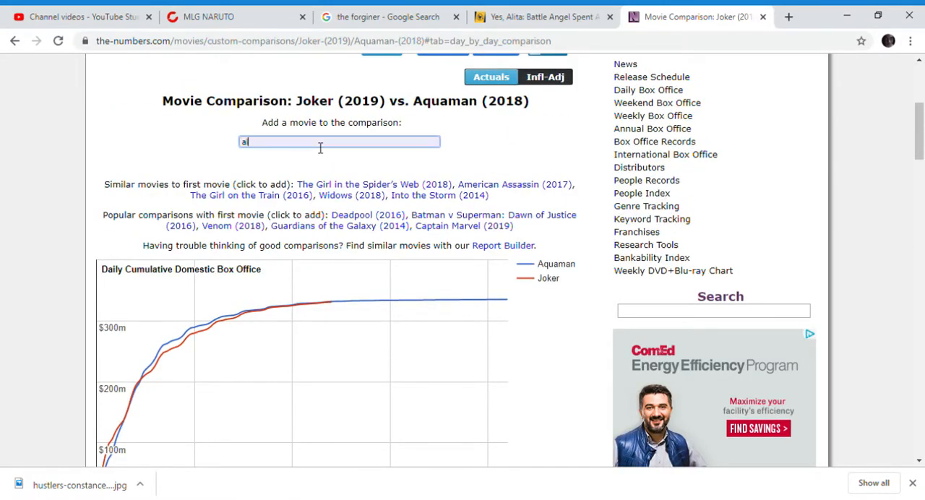
pyautogui.write('lice')
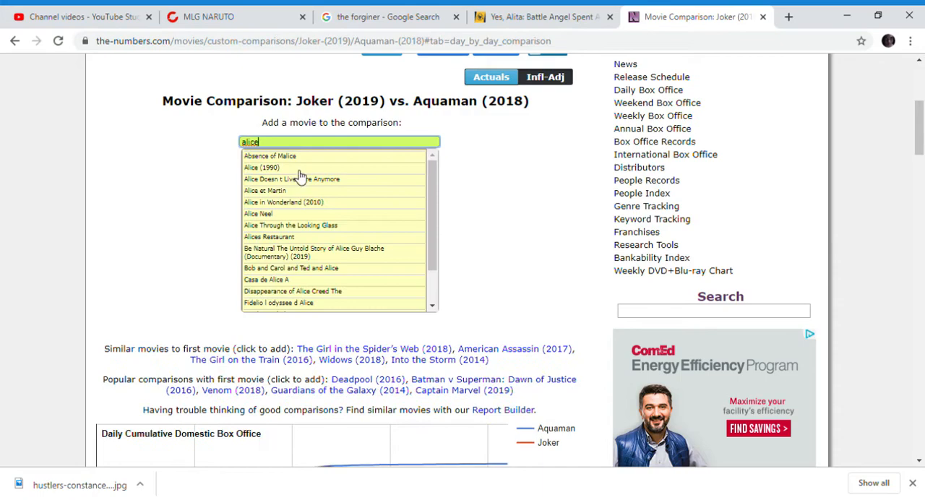
pyautogui.click(283, 202)
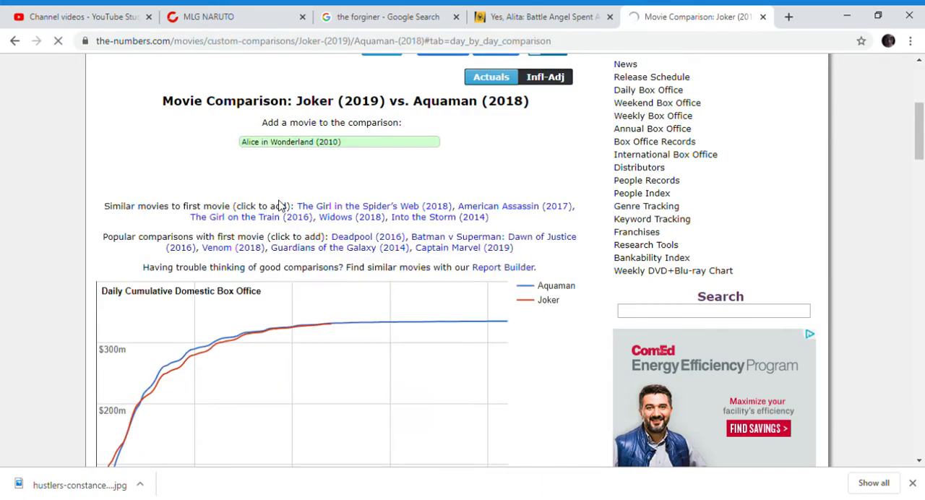
pyautogui.click(338, 142)
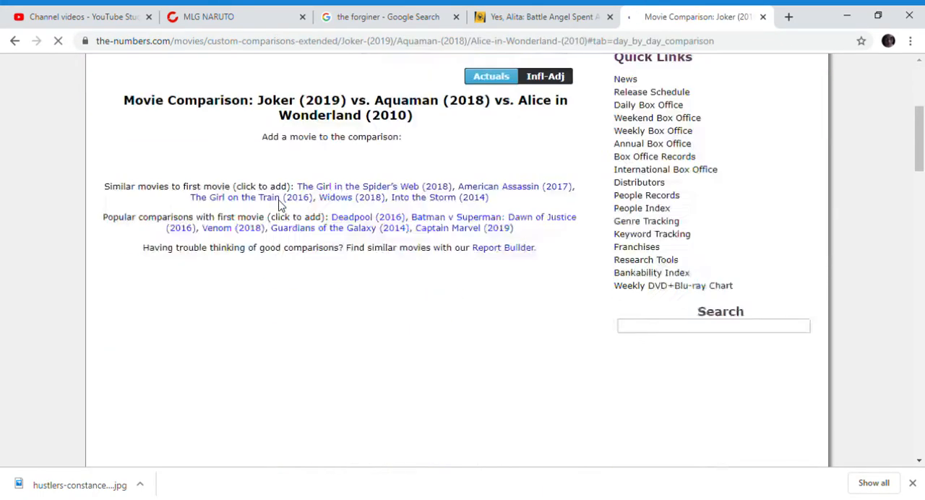
pyautogui.scroll(-3)
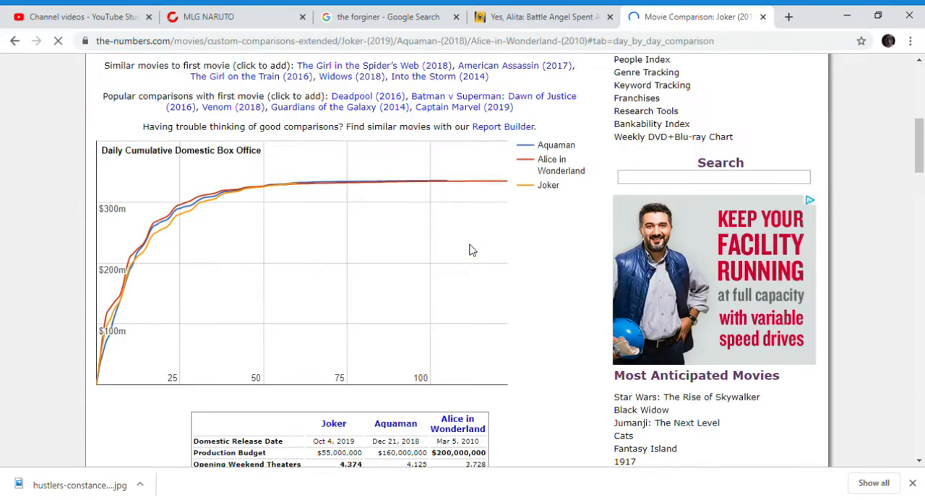
pyautogui.scroll(-3)
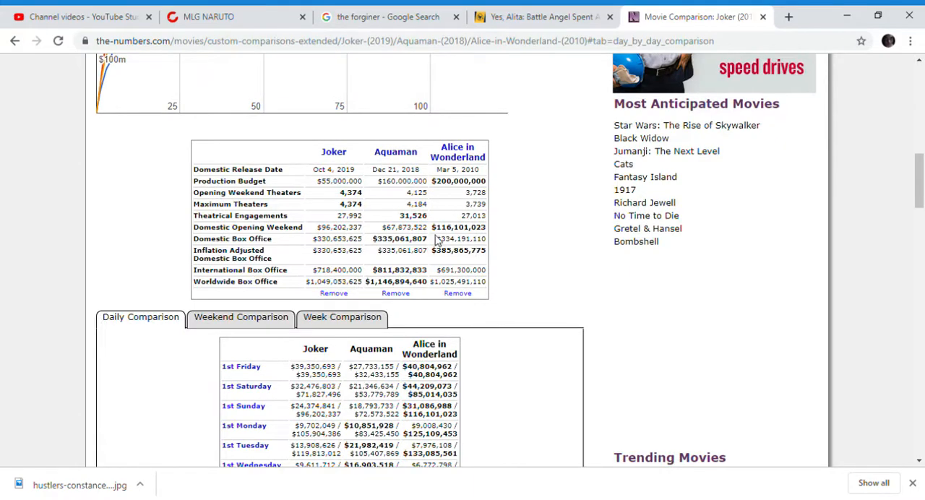
pyautogui.doubleClick(460, 239)
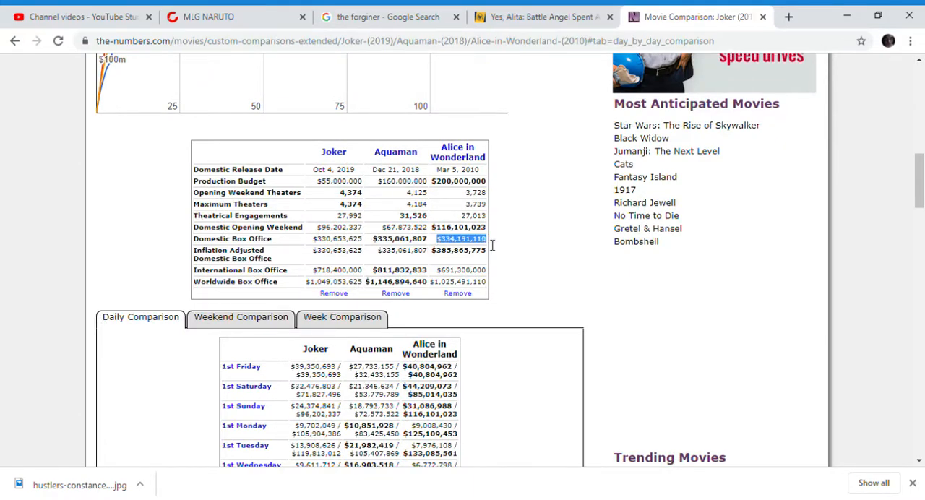
pyautogui.scroll(-3)
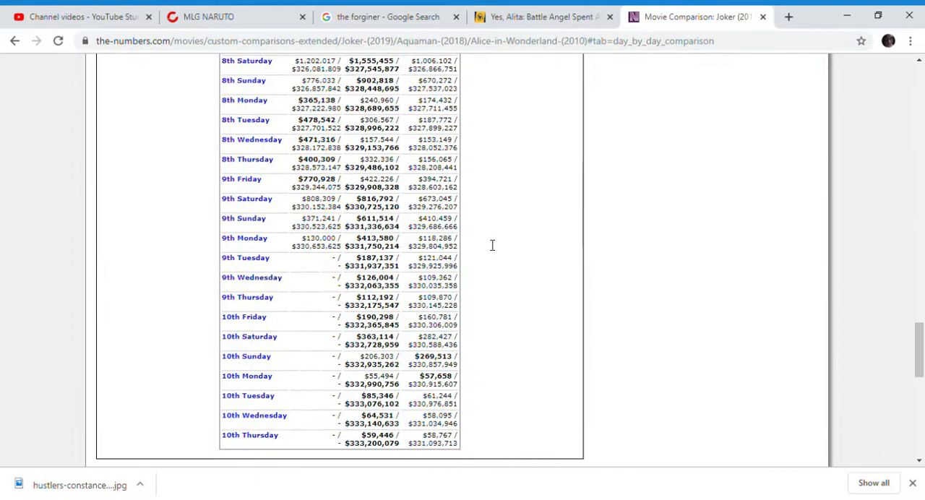
pyautogui.moveTo(340, 257)
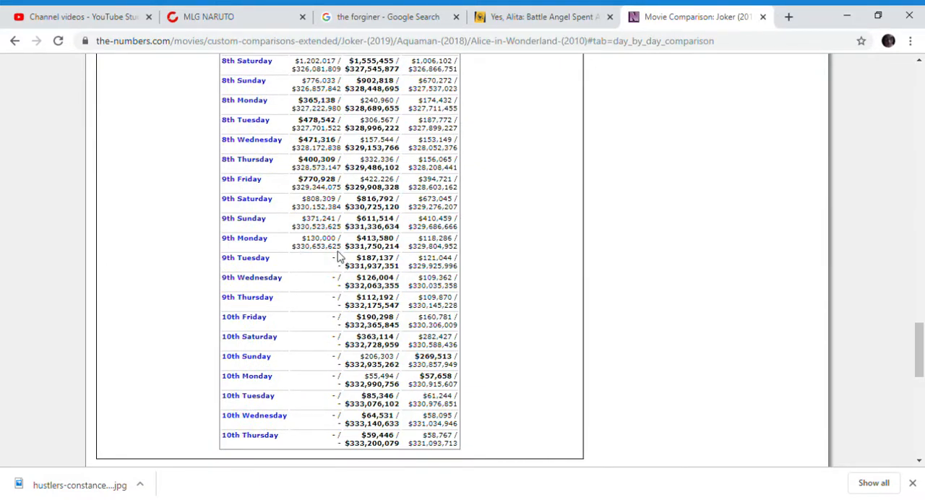
pyautogui.scroll(-3)
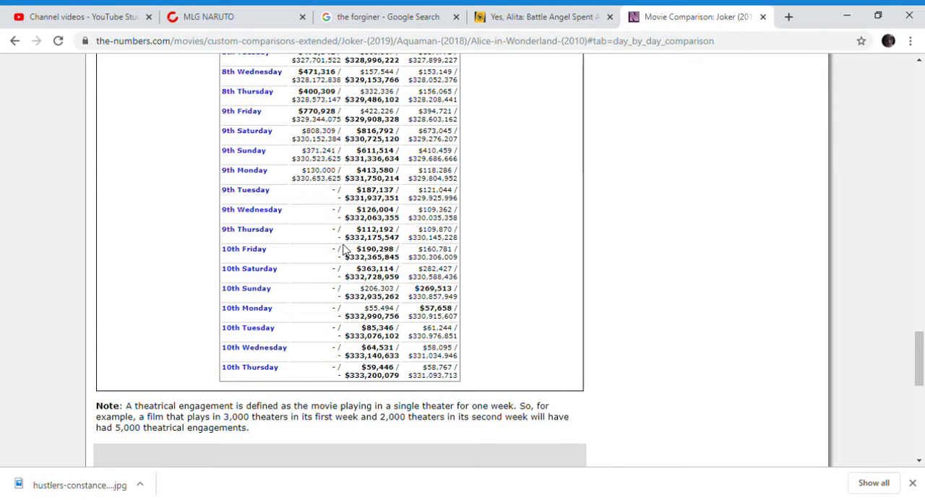
pyautogui.scroll(3)
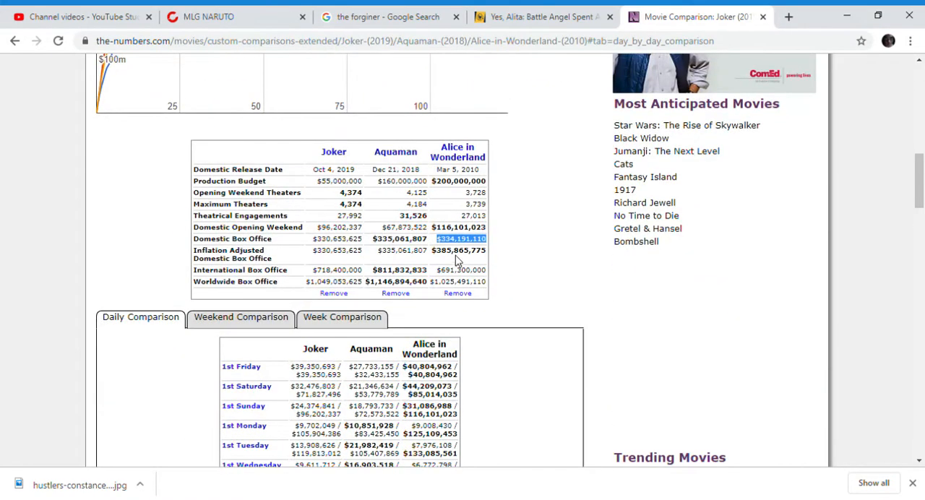
pyautogui.moveTo(416, 250)
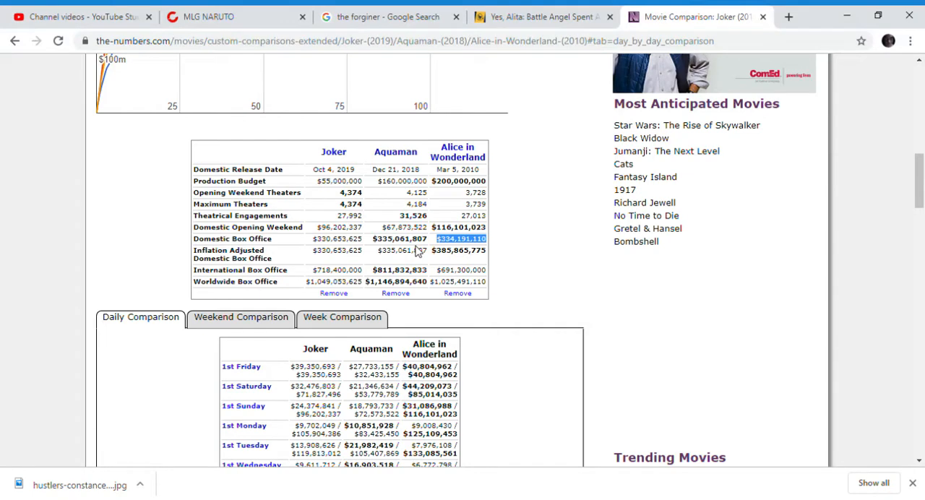
pyautogui.moveTo(418, 252)
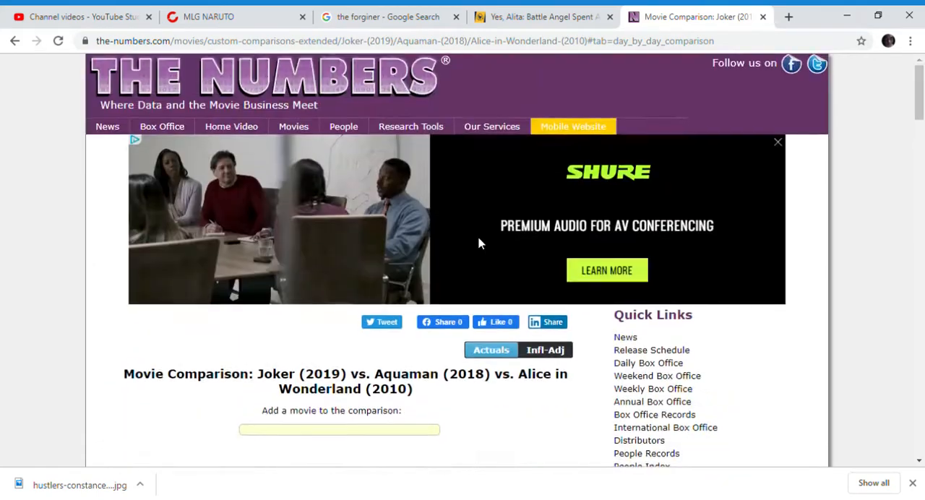
pyautogui.scroll(-3)
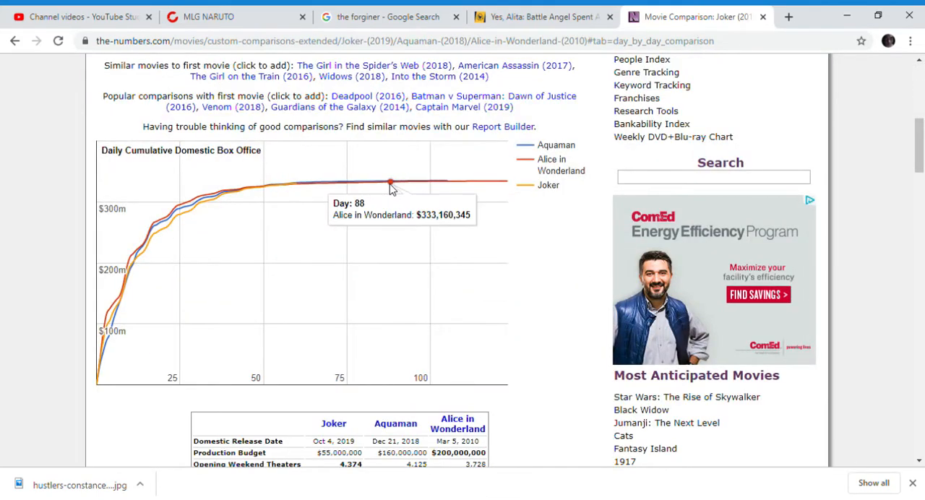
pyautogui.moveTo(410, 181)
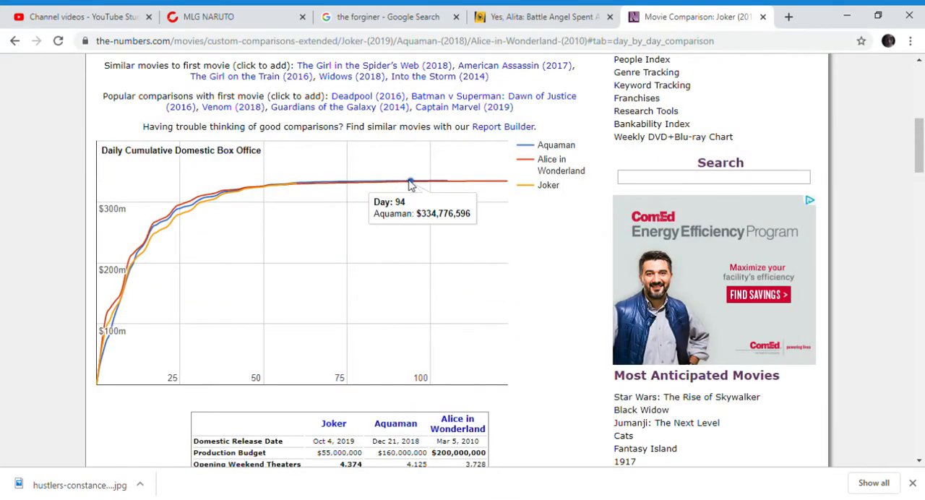
pyautogui.moveTo(425, 180)
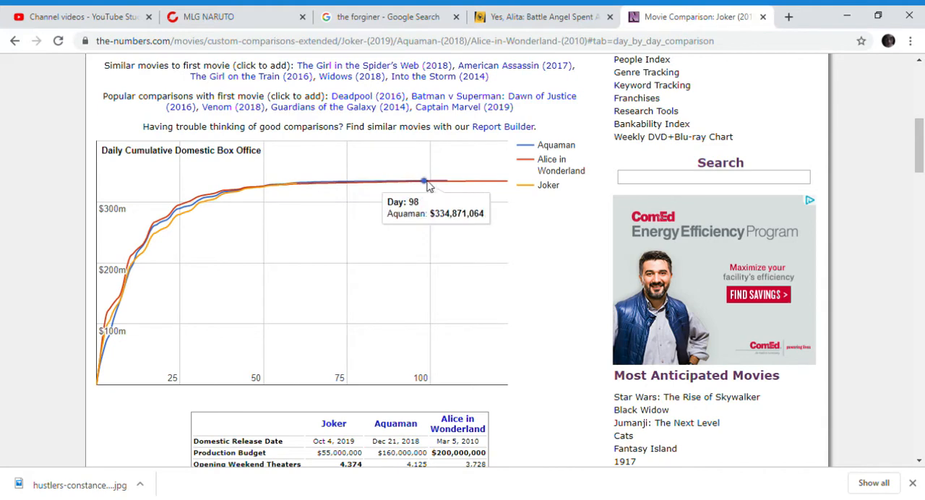
pyautogui.moveTo(445, 190)
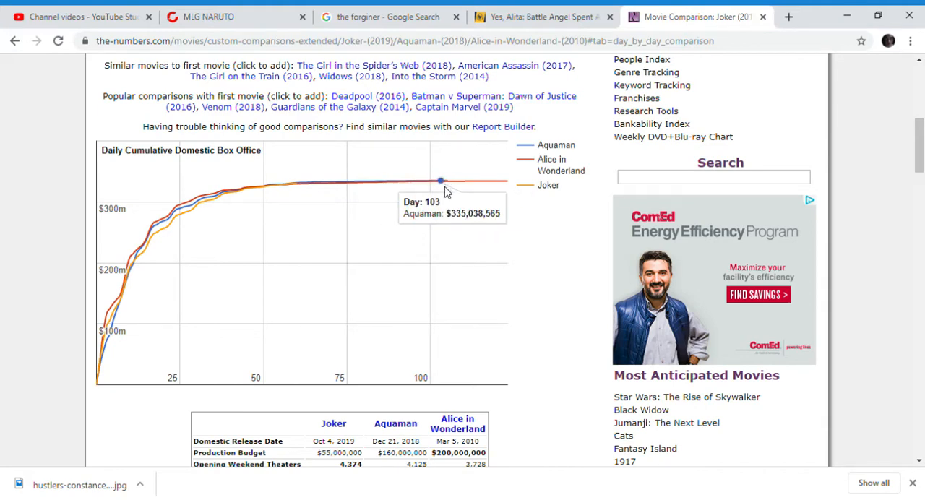
pyautogui.moveTo(494, 181)
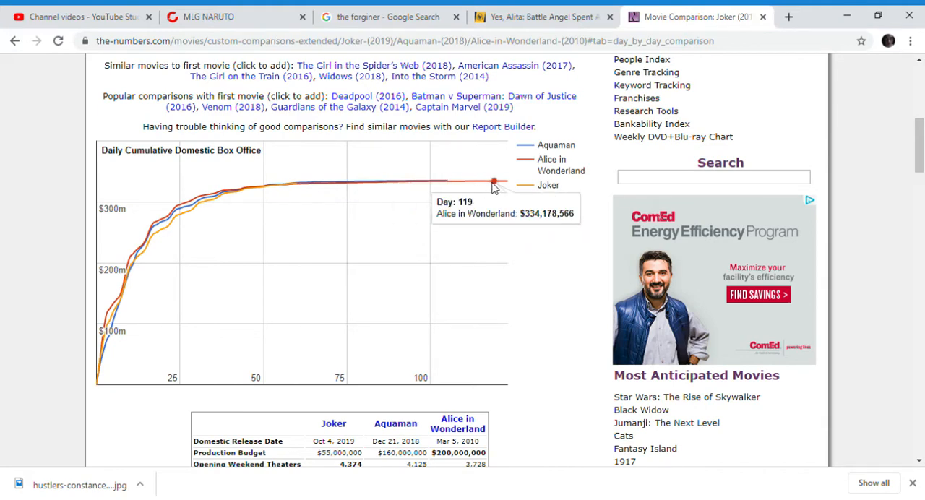
pyautogui.moveTo(353, 182)
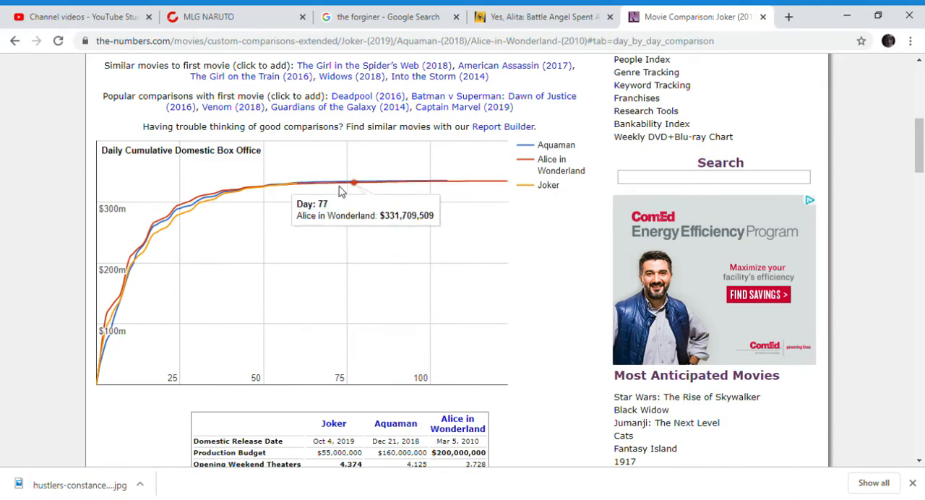
pyautogui.scroll(-3)
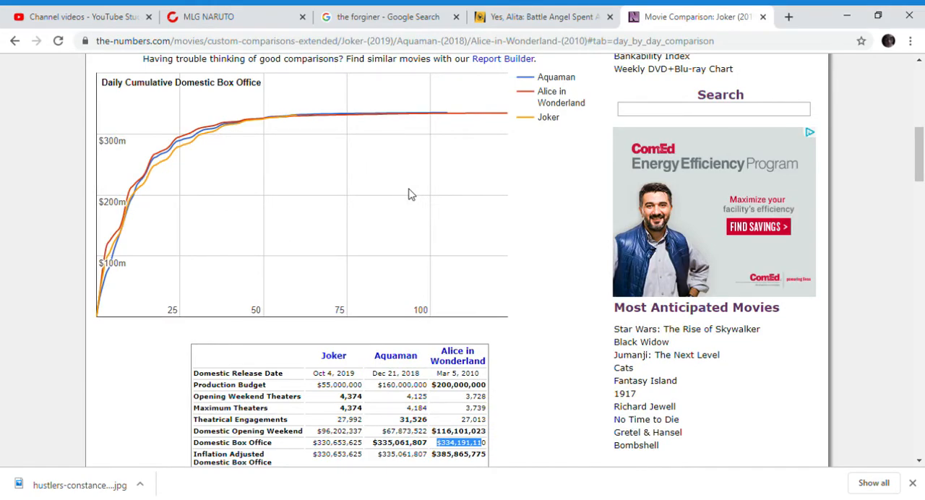
pyautogui.scroll(-3)
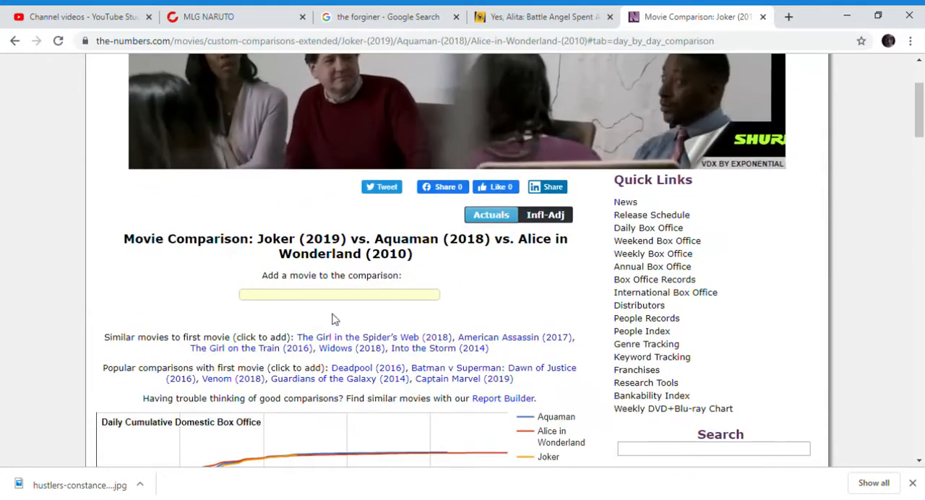
# Step: Add The Hunger Games: Mockingjay - Part 1 as the fourth movie via the 'hu' search
pyautogui.write('hunger')
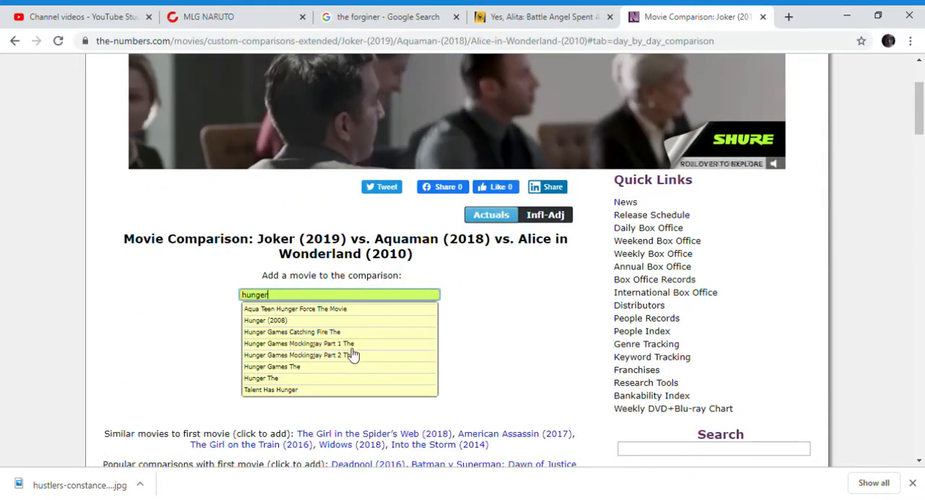
pyautogui.click(298, 344)
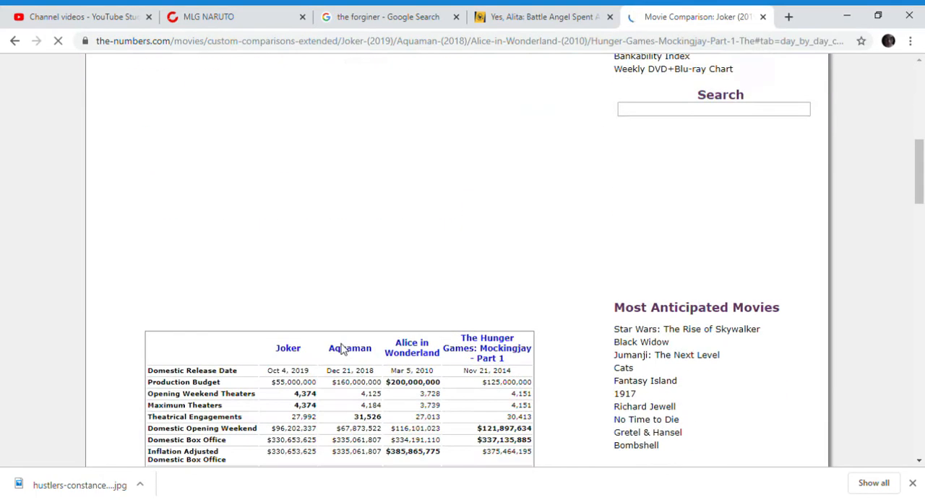
pyautogui.scroll(-3)
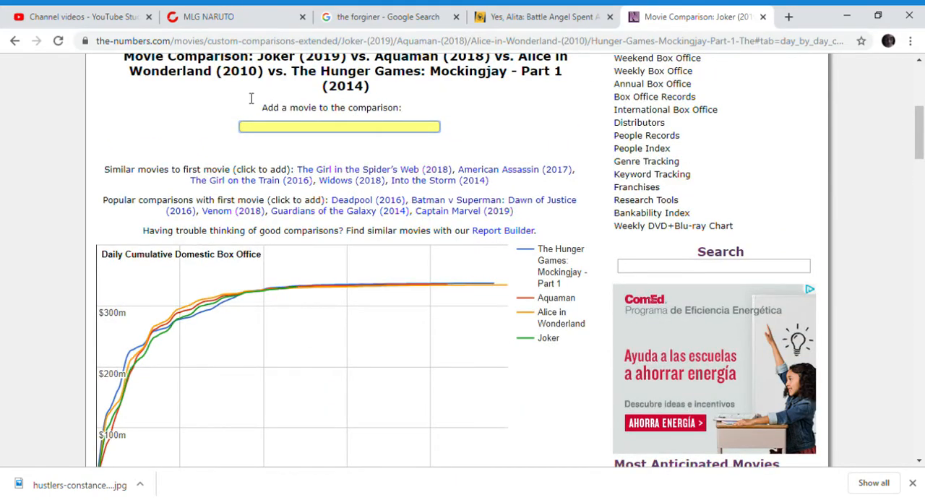
pyautogui.moveTo(845, 81)
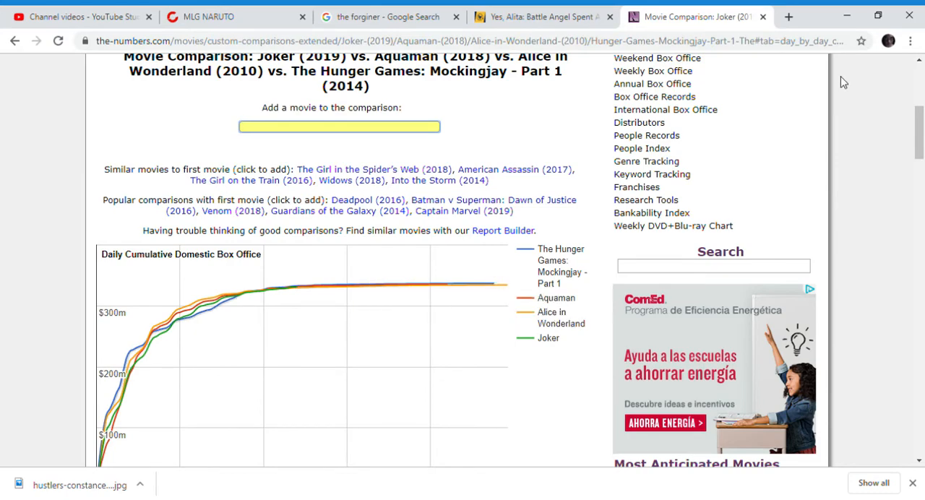